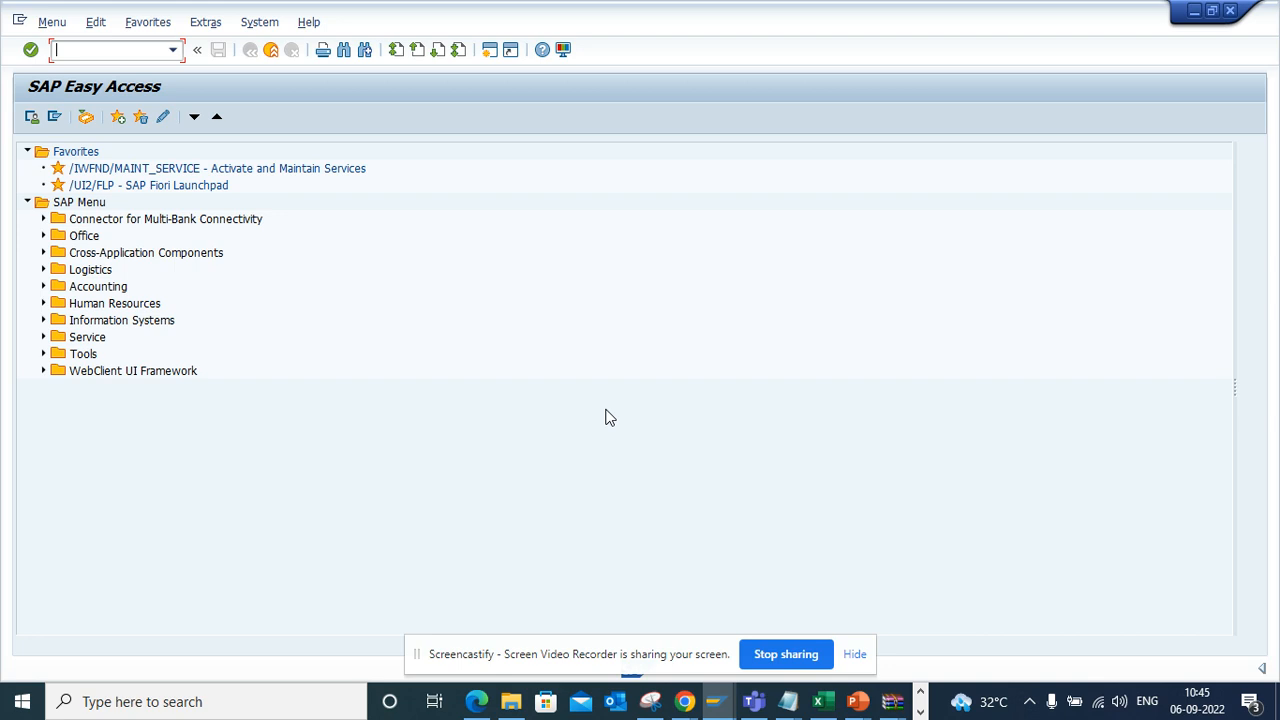
{"action": "type", "text": "/nme23"}
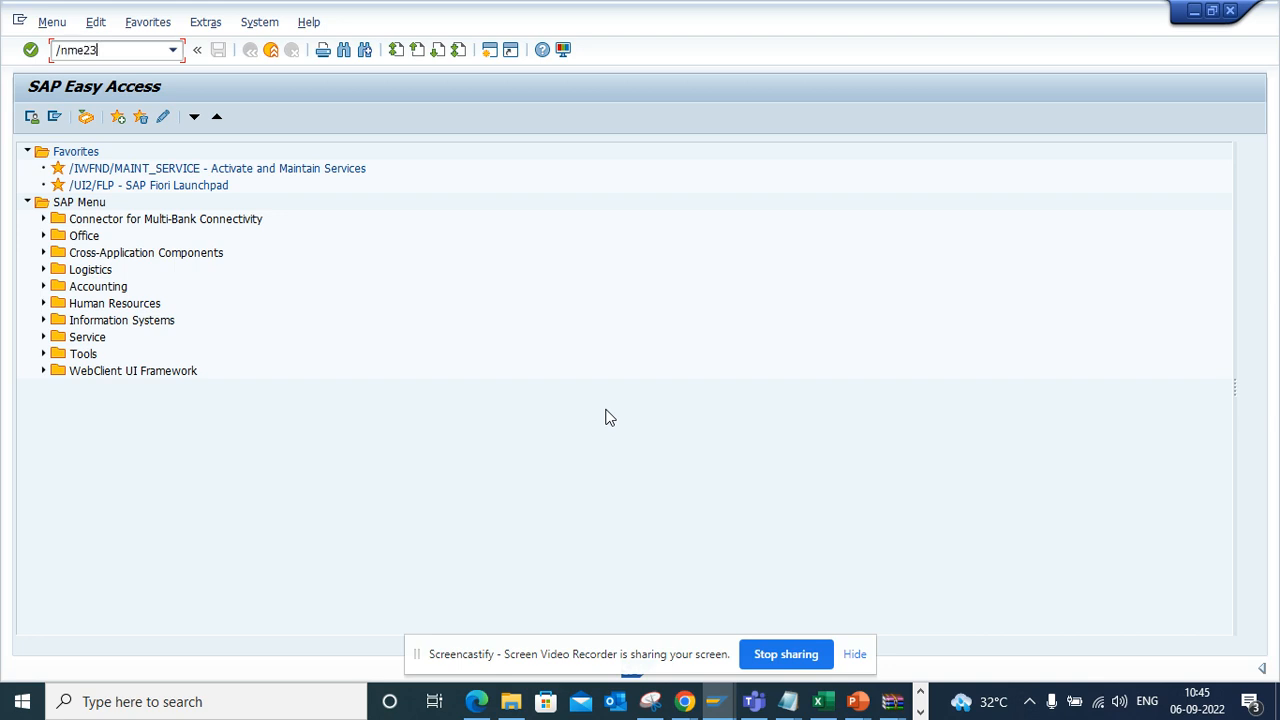
{"action": "key", "text": "Enter"}
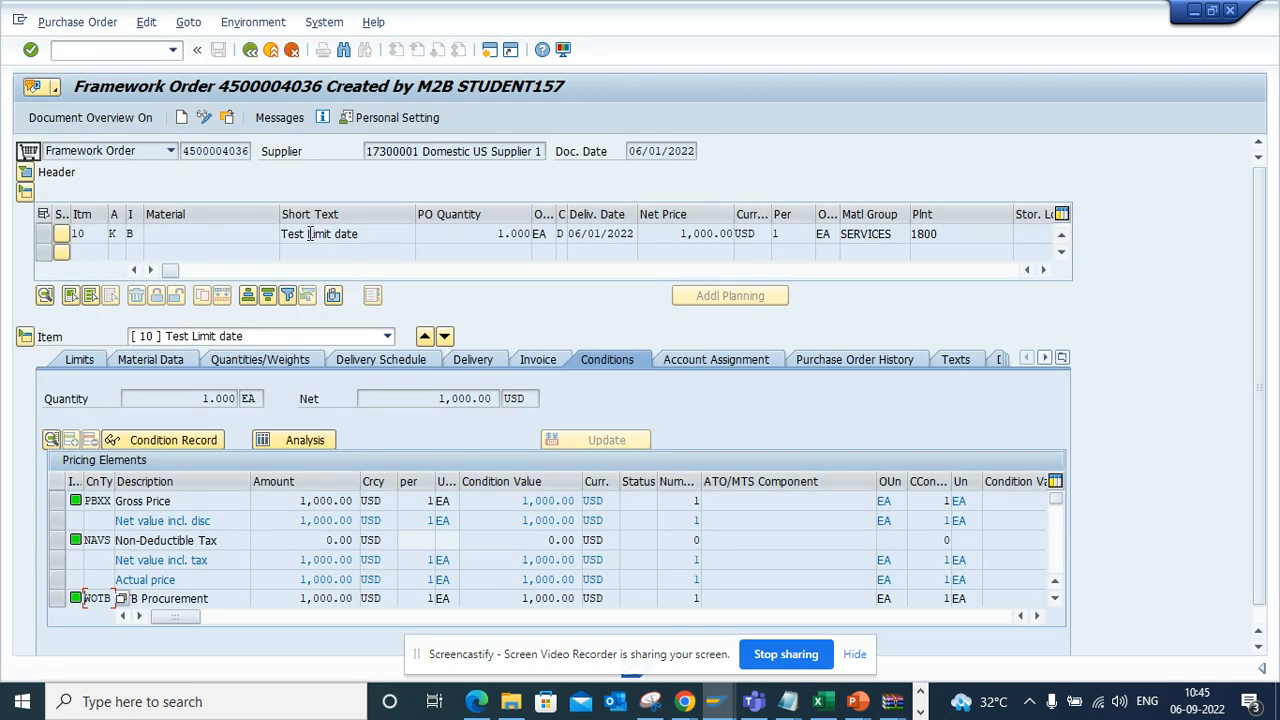
{"action": "mouse_move", "coordinate": [216, 152]}
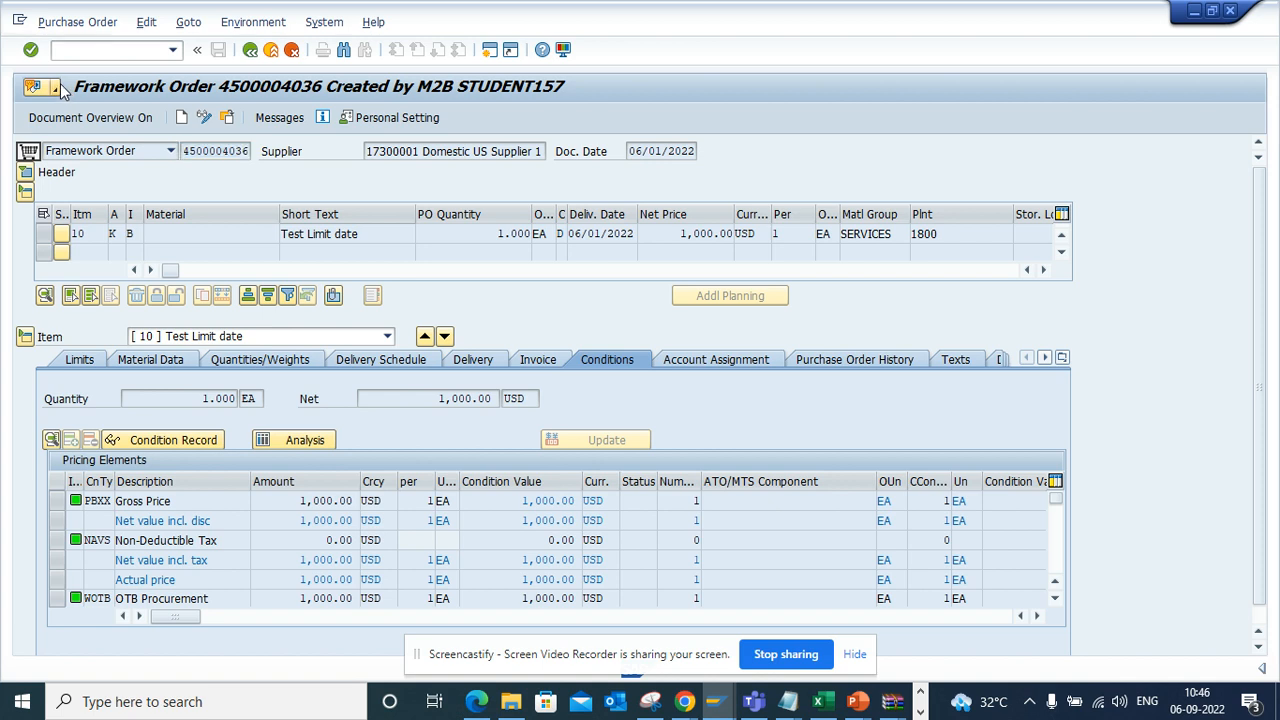
{"action": "left_click", "coordinate": [46, 96]}
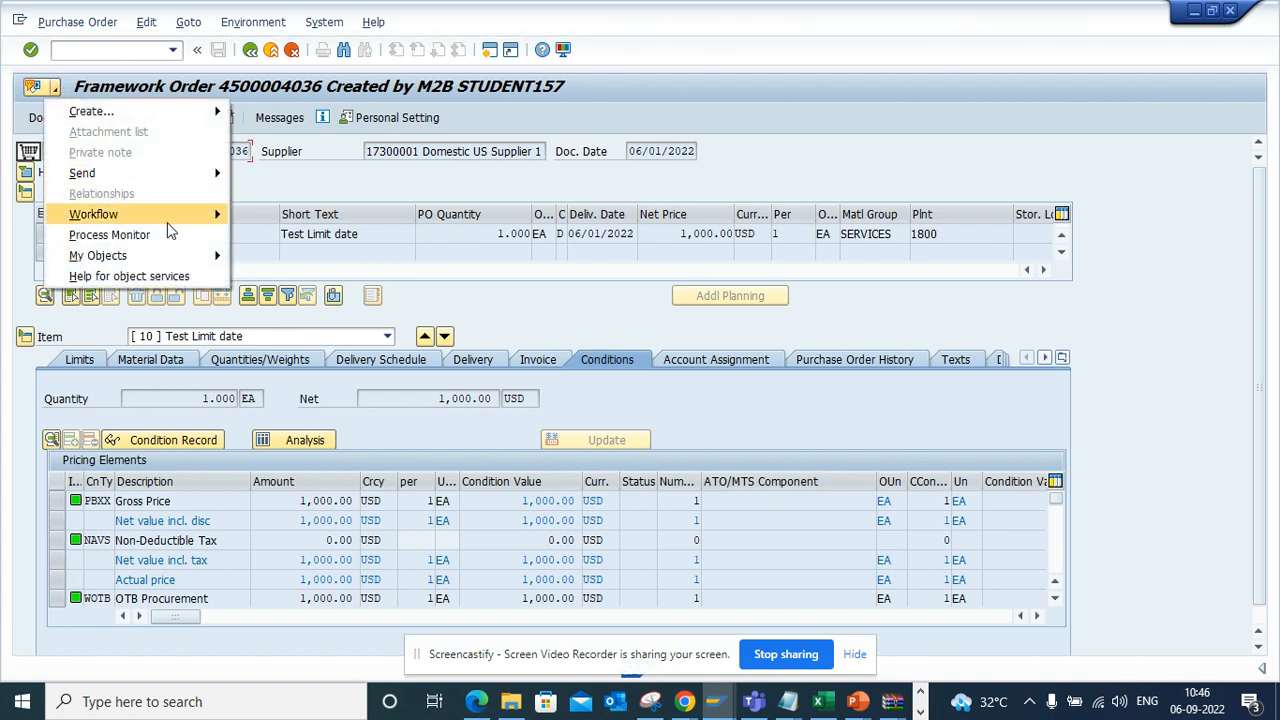
{"action": "mouse_move", "coordinate": [98, 256]}
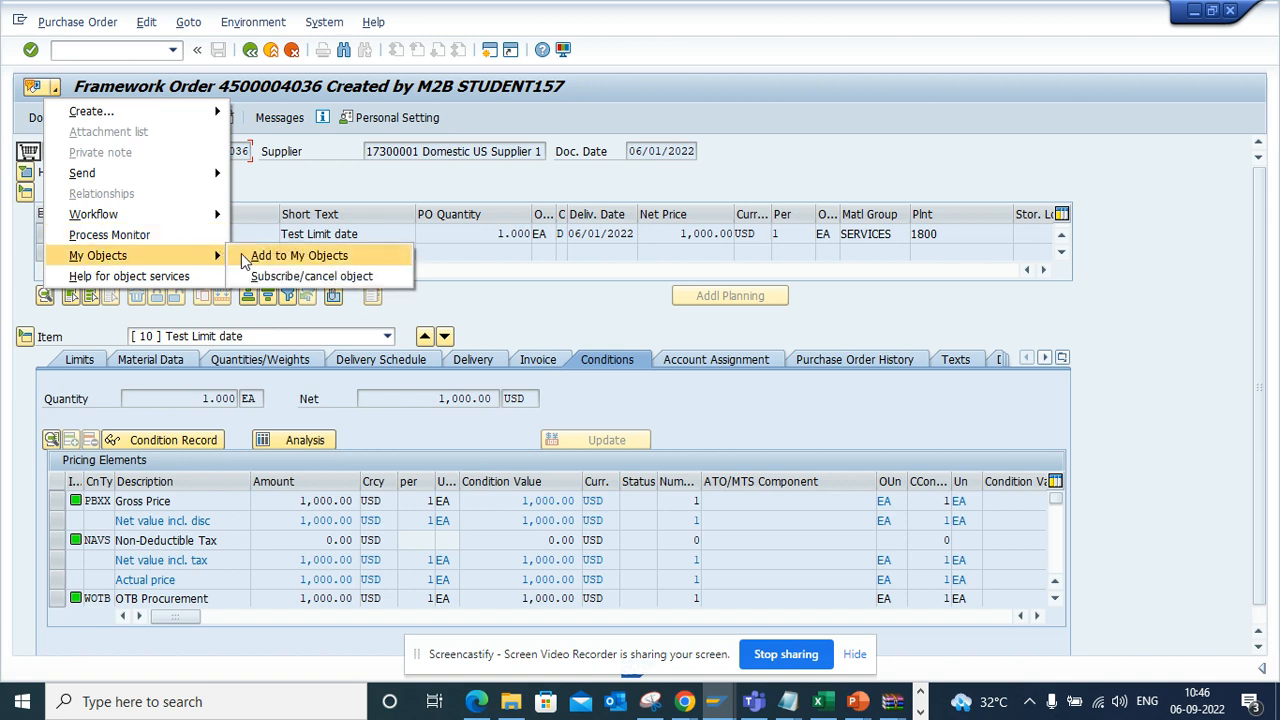
{"action": "mouse_move", "coordinate": [290, 256]}
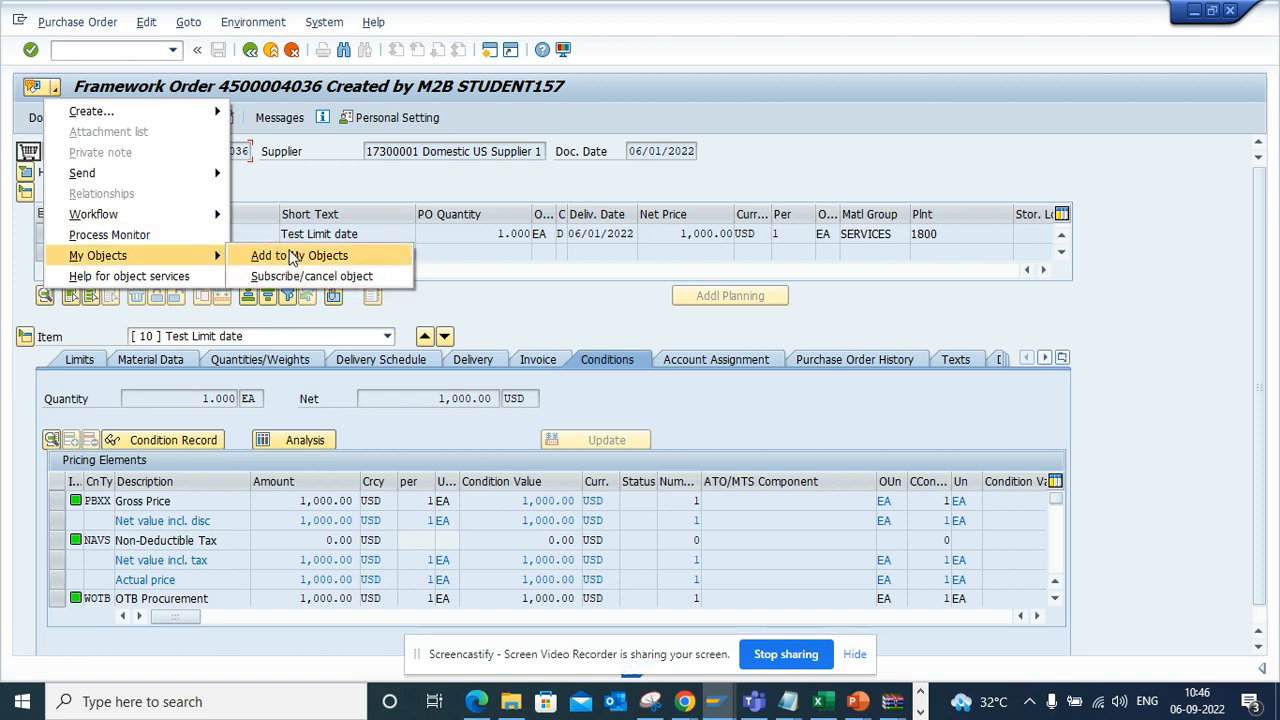
{"action": "left_click", "coordinate": [304, 256]}
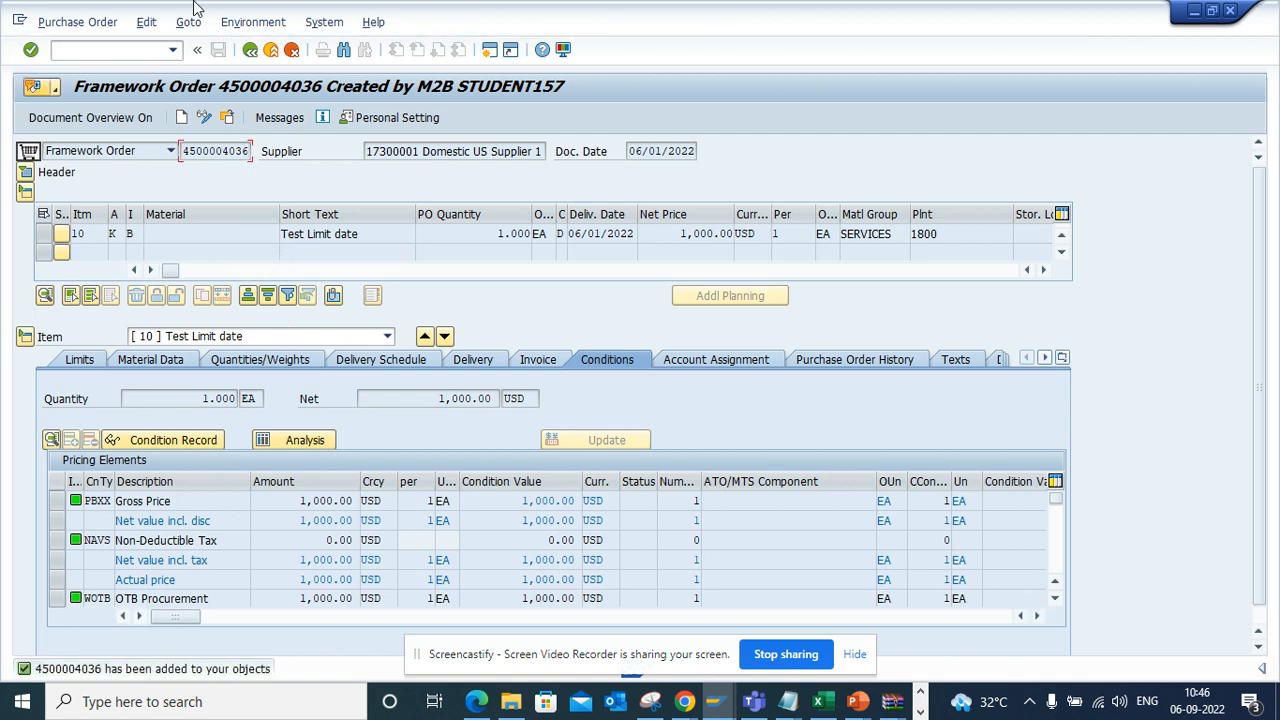
{"action": "left_click", "coordinate": [216, 52]}
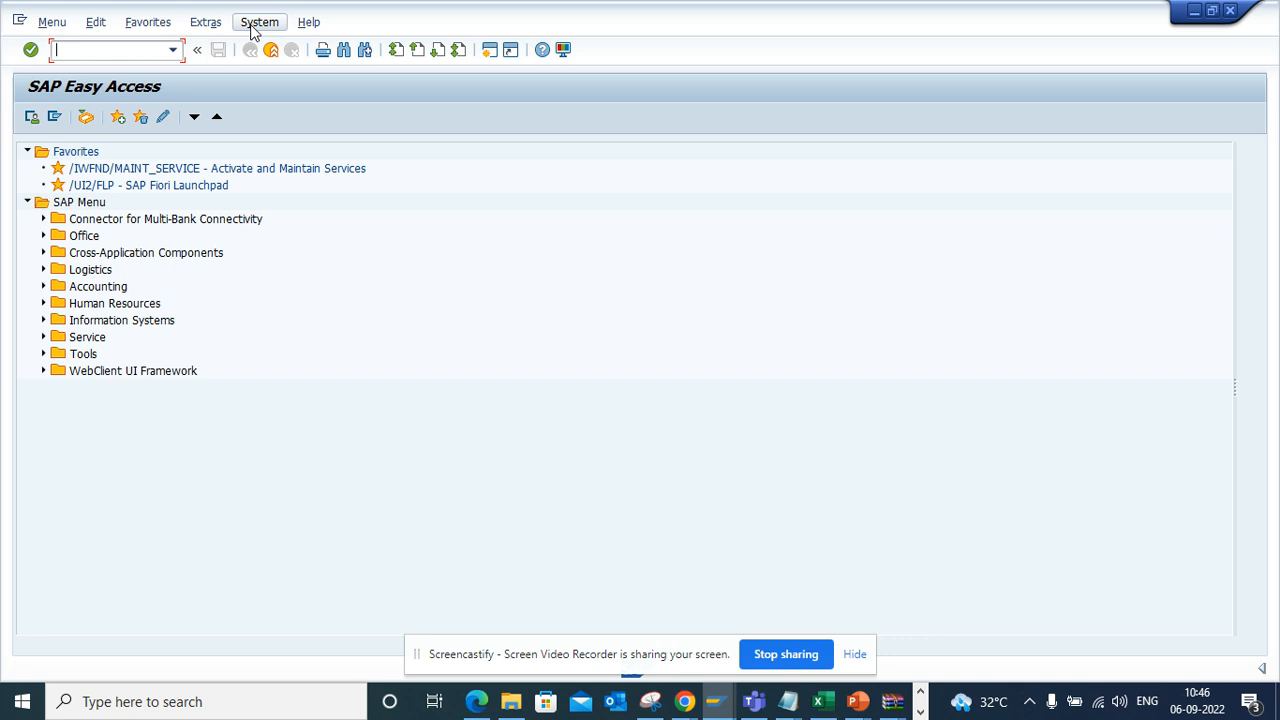
{"action": "left_click", "coordinate": [260, 20]}
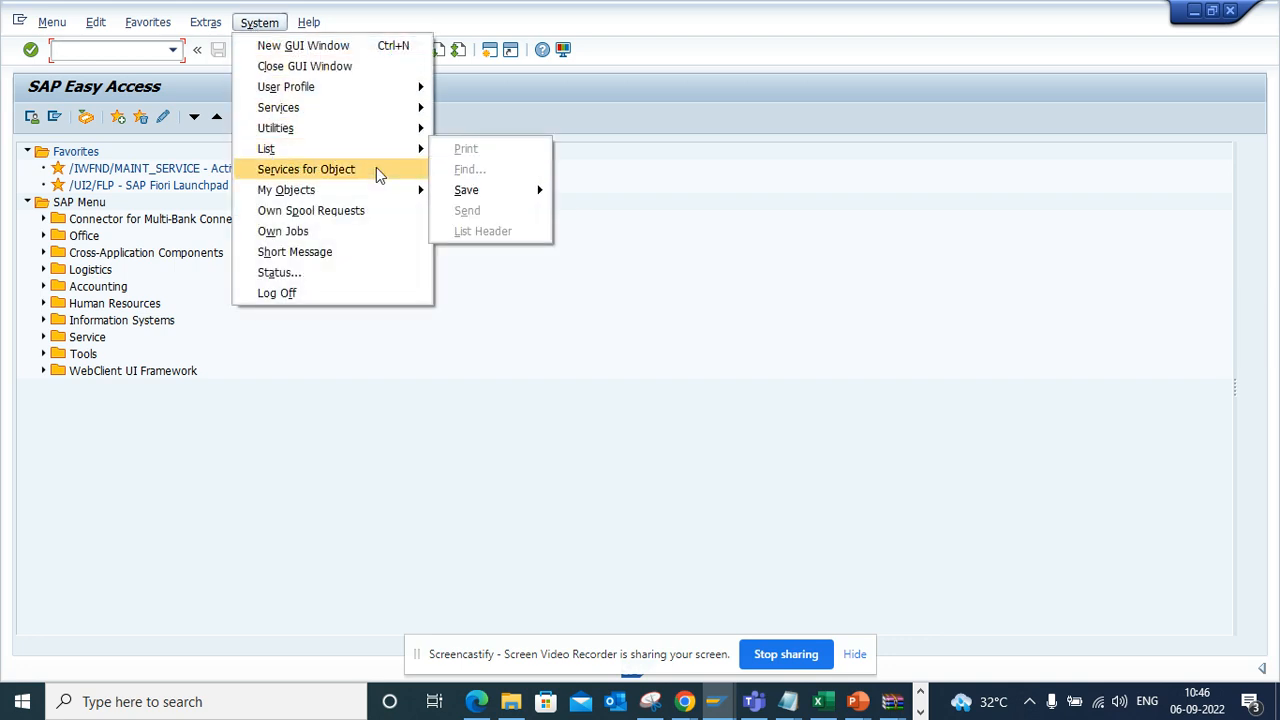
{"action": "mouse_move", "coordinate": [288, 86]}
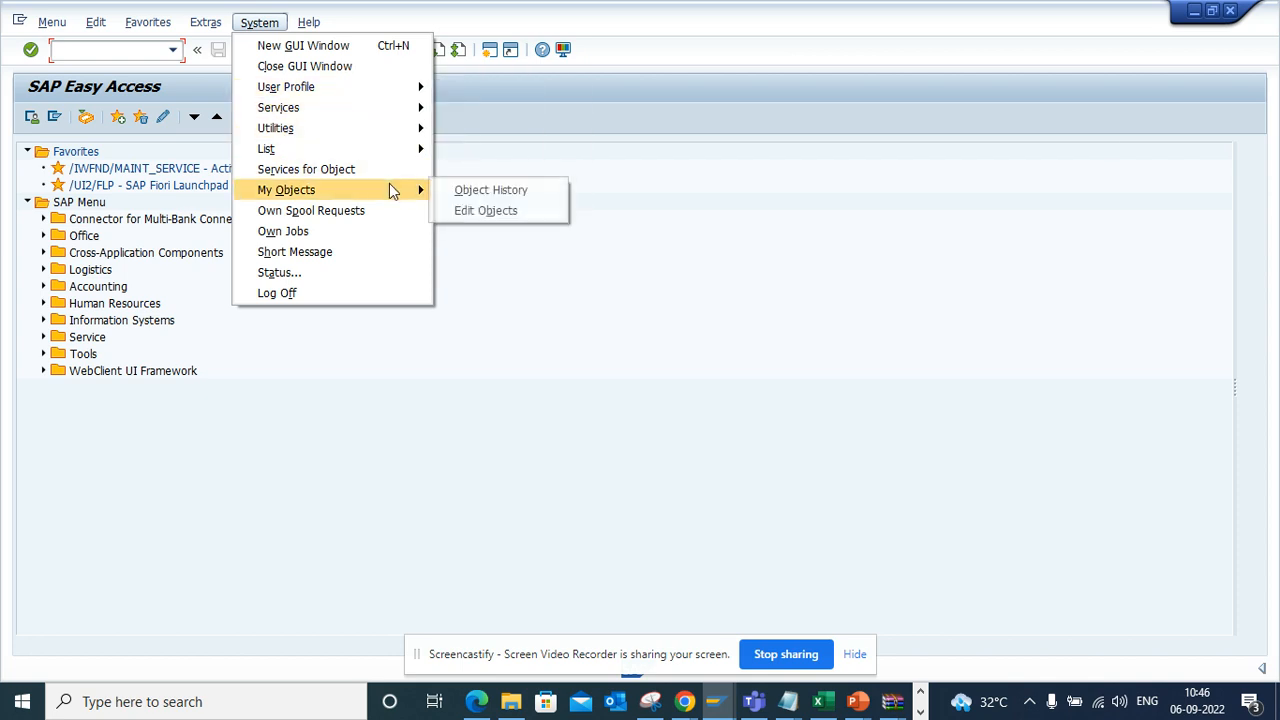
{"action": "mouse_move", "coordinate": [490, 190]}
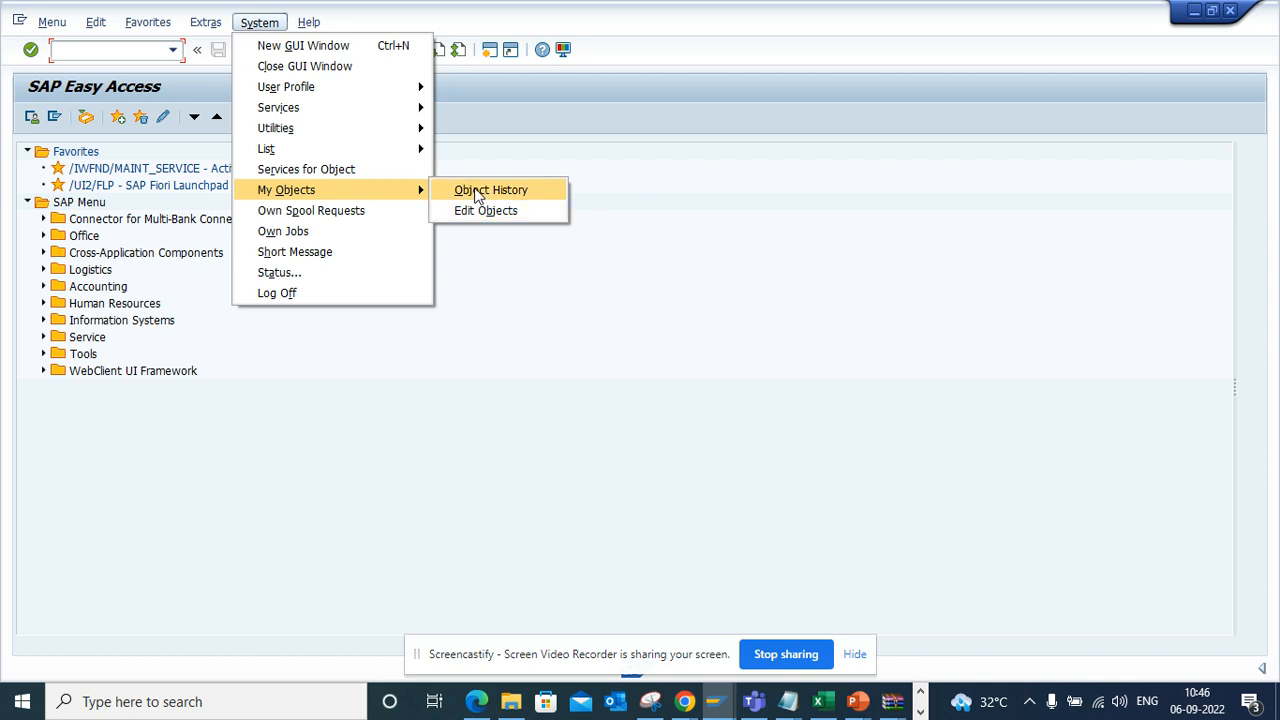
{"action": "left_click", "coordinate": [488, 190]}
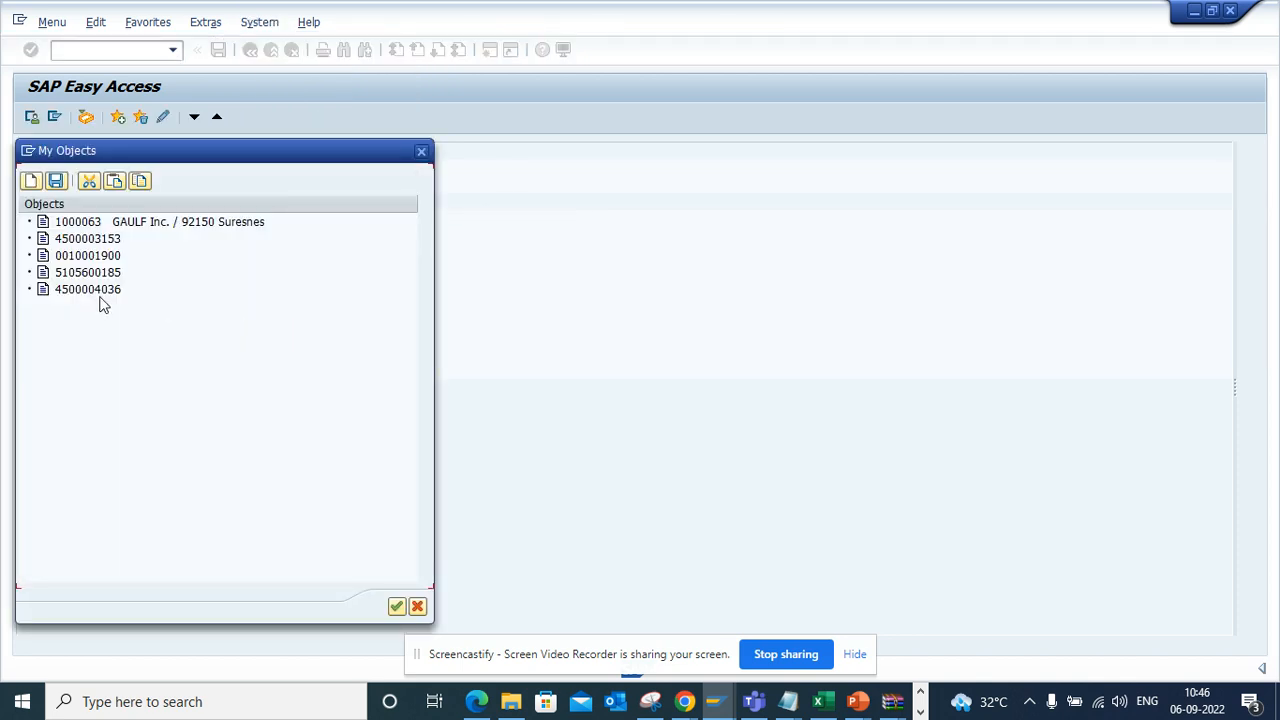
{"action": "mouse_move", "coordinate": [100, 256]}
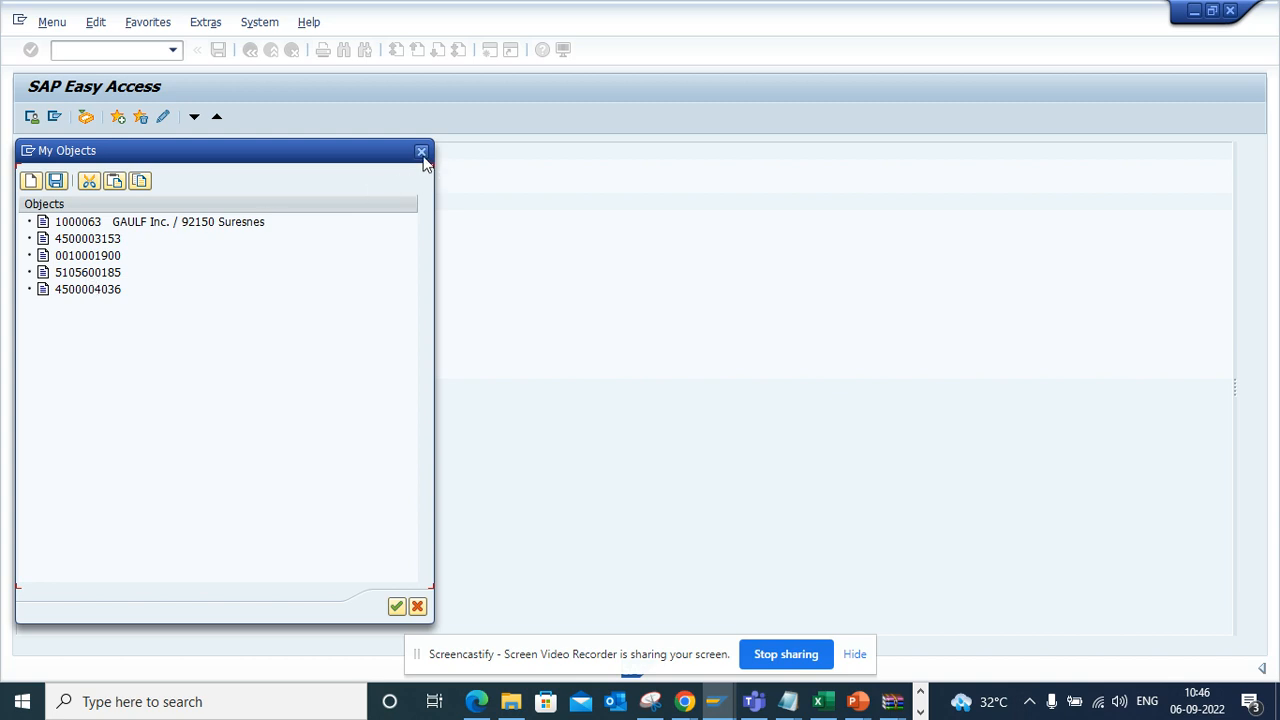
{"action": "left_click", "coordinate": [420, 152]}
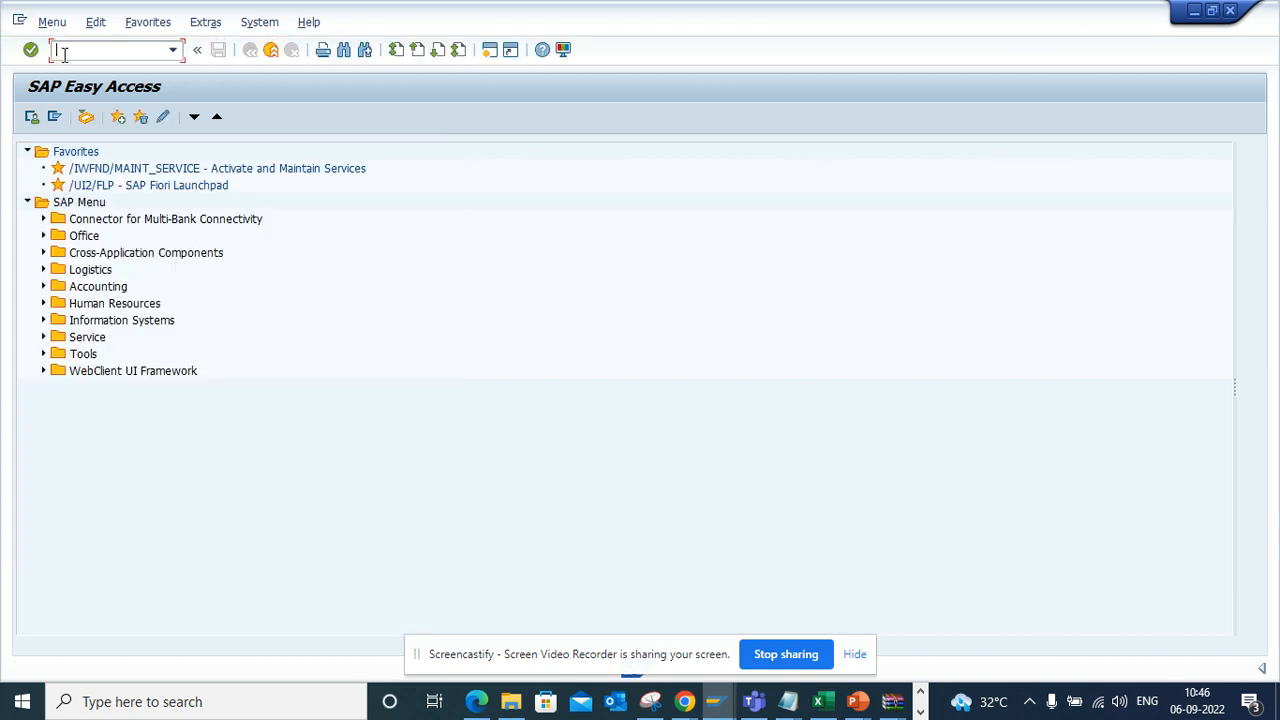
Run transaction /nVA03 to reach Display Sales Documents.
{"action": "type", "text": "/nv"}
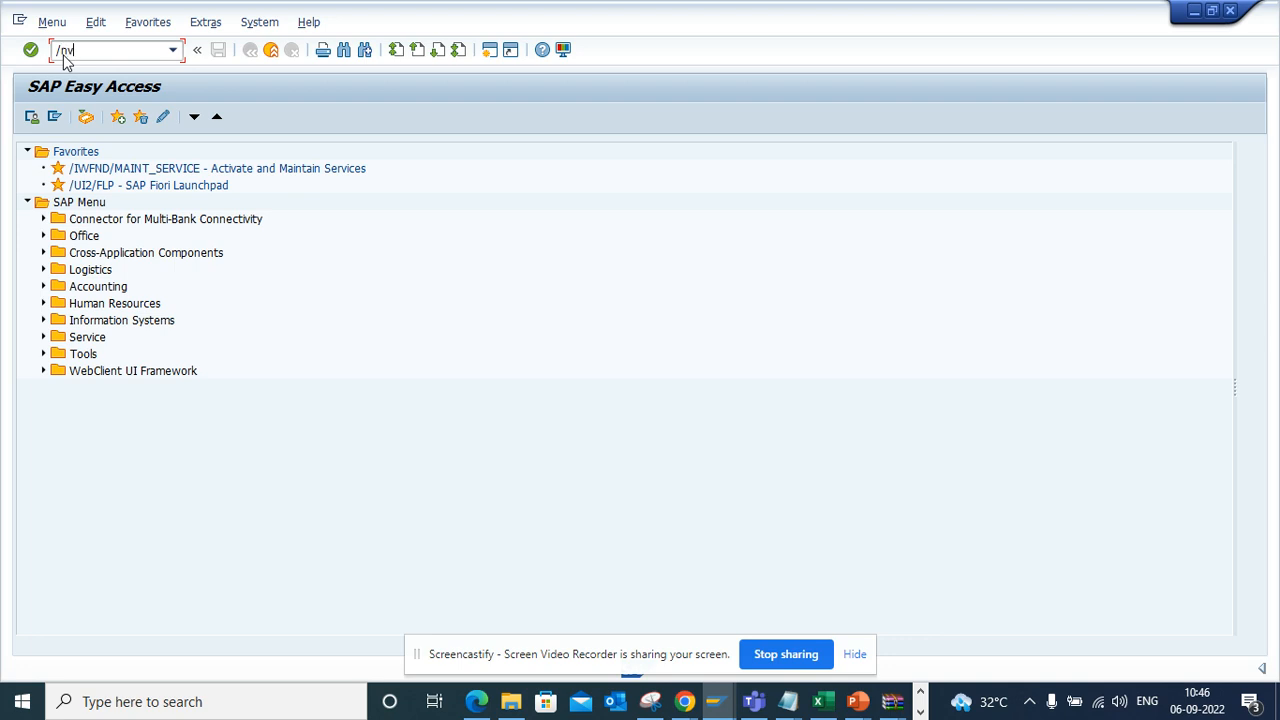
{"action": "key", "text": "Enter"}
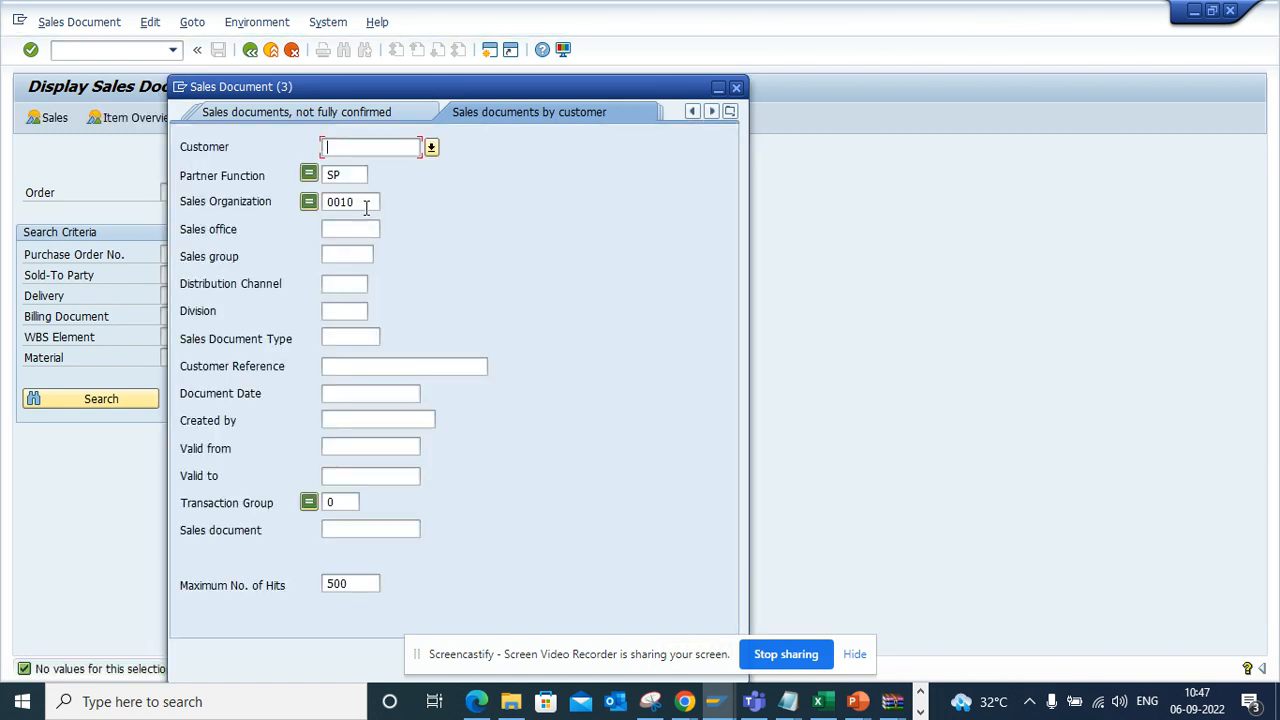
Clear and dismiss the search help, then search for sales order 1247.
{"action": "left_click", "coordinate": [344, 202]}
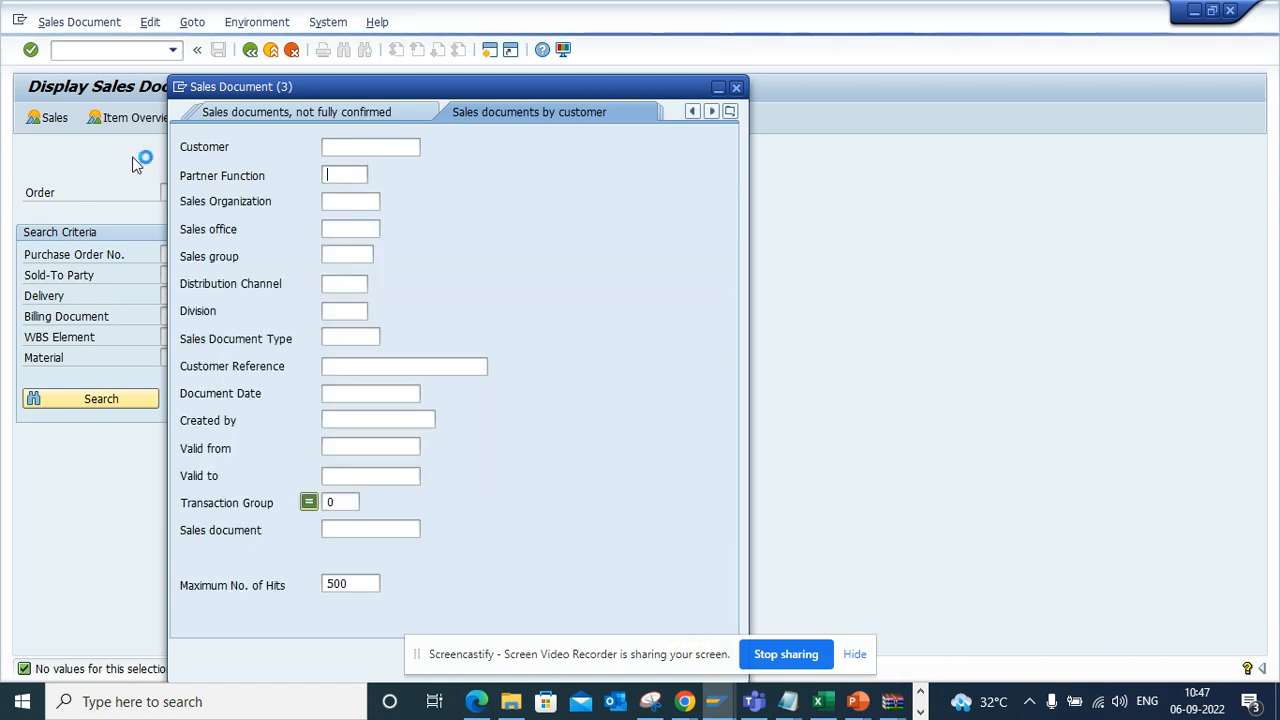
{"action": "left_click", "coordinate": [88, 398]}
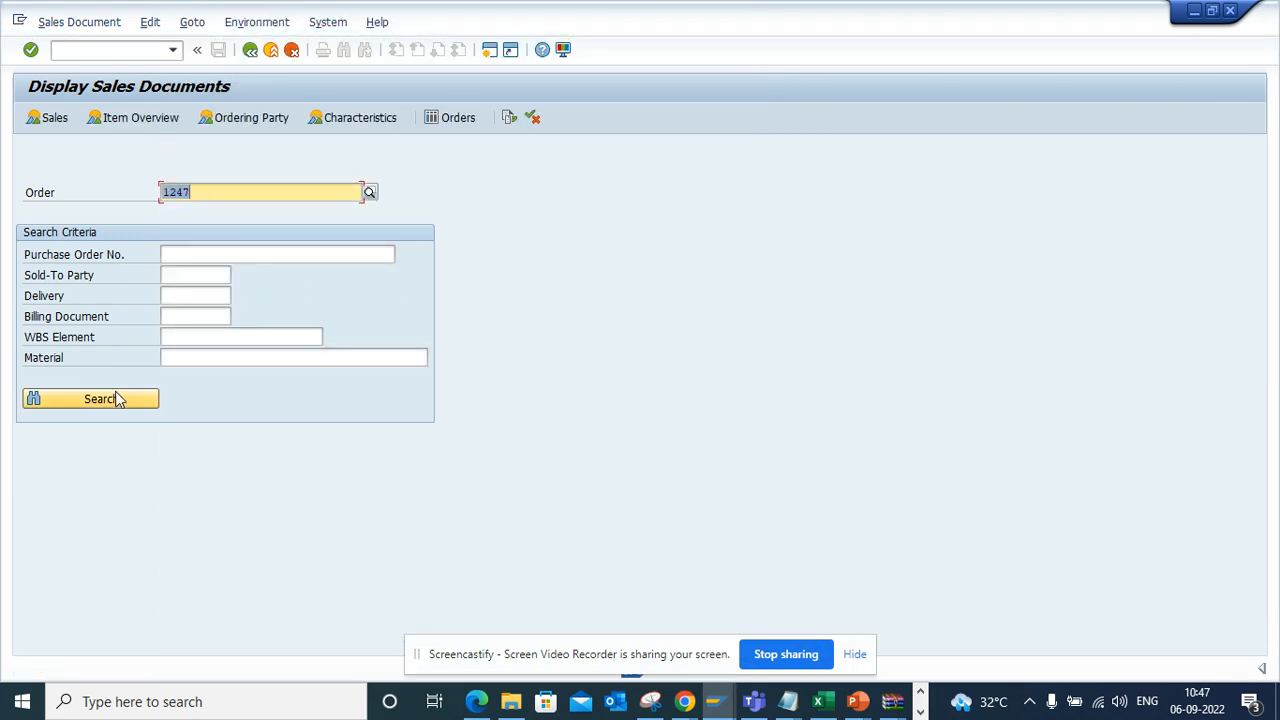
{"action": "left_click", "coordinate": [96, 398]}
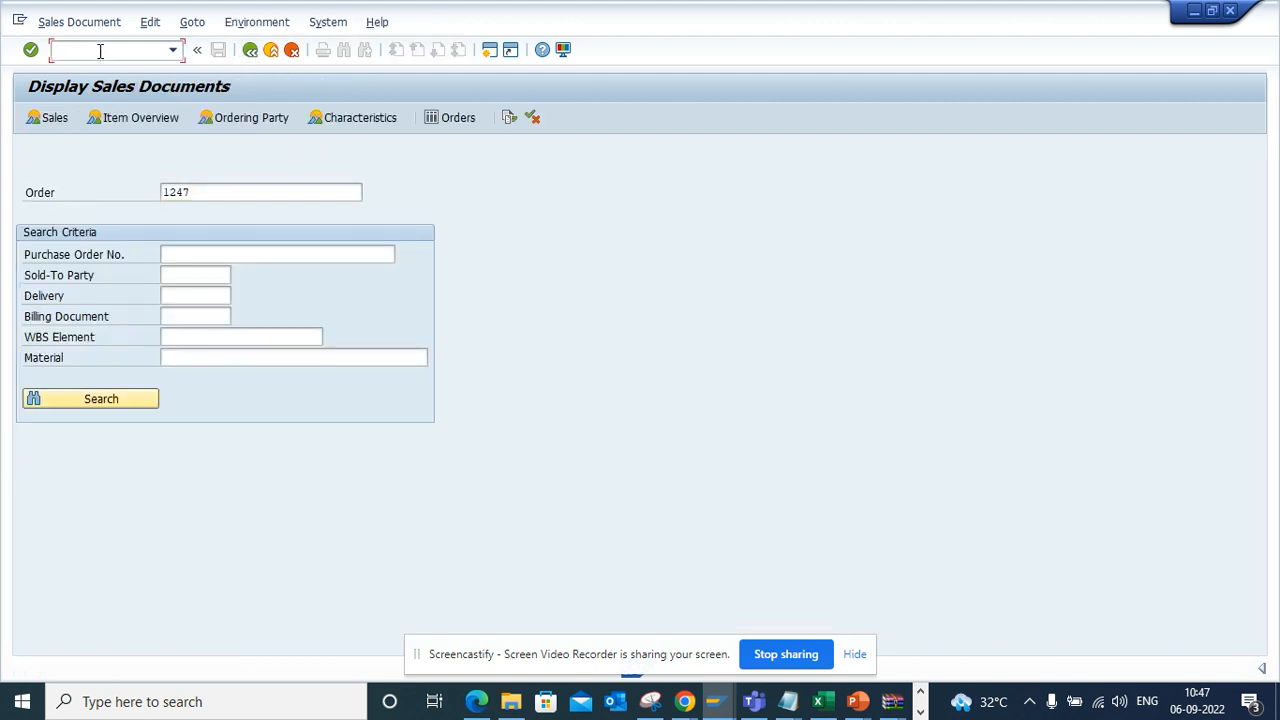
Run transaction /nBP and start the search for business partner 10900002.
{"action": "type", "text": "/nb"}
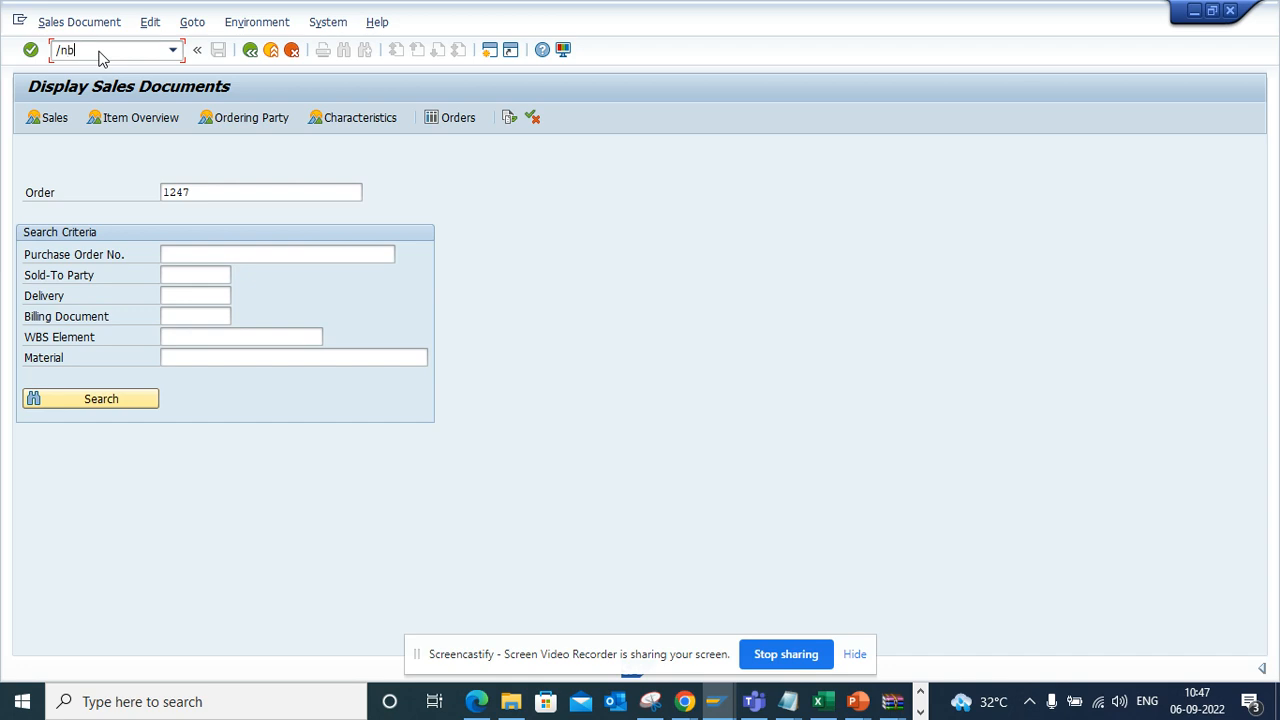
{"action": "key", "text": "Enter"}
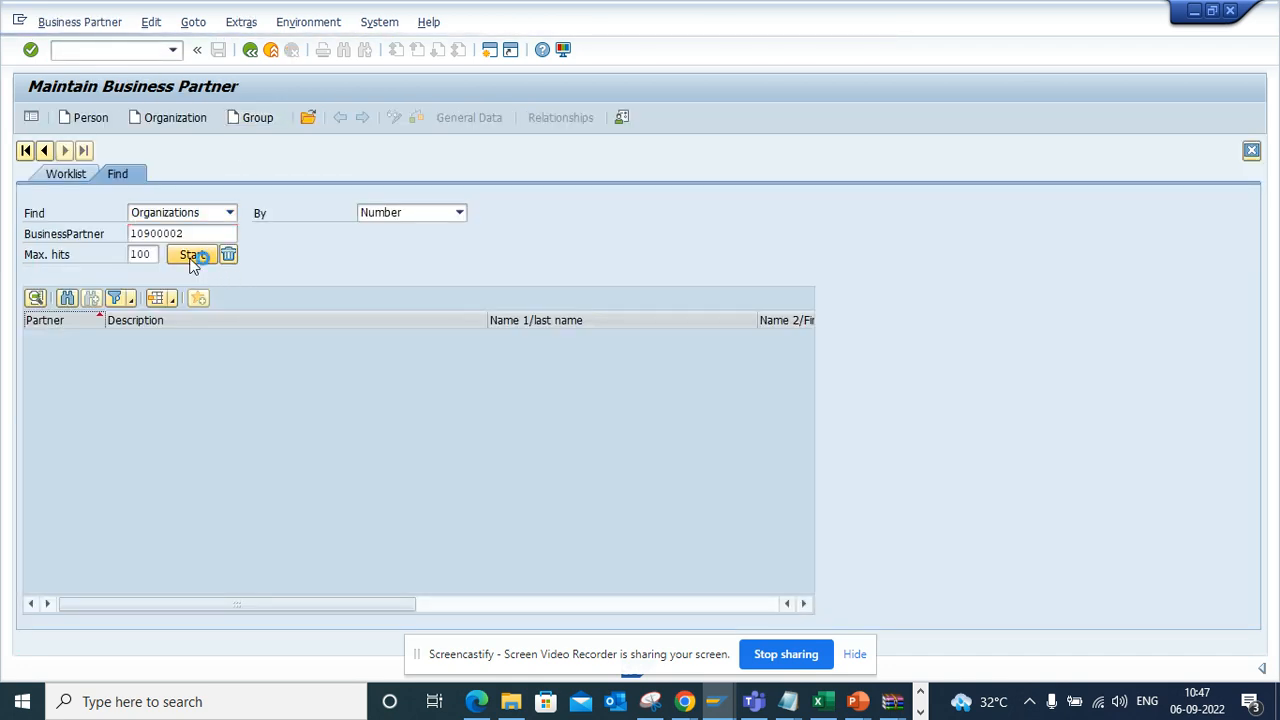
{"action": "left_click", "coordinate": [190, 254]}
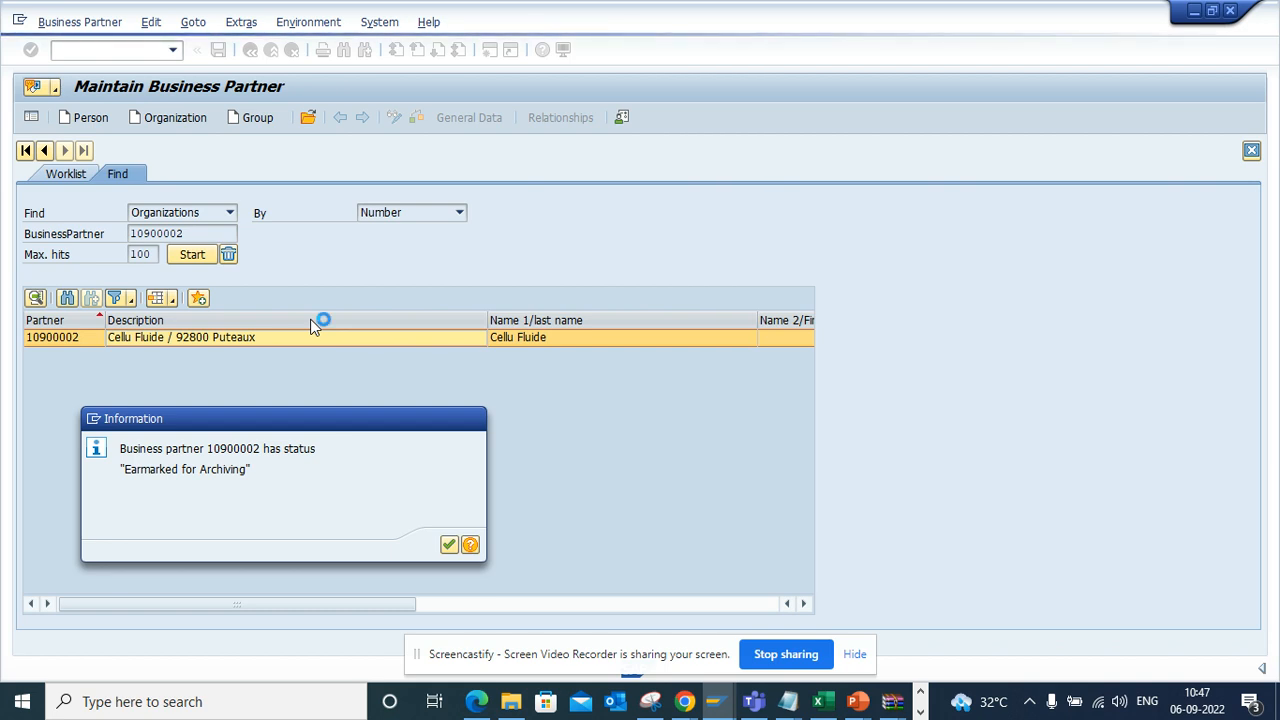
Confirm the archiving message and reach the object services for Cellu Fluide 10900002.
{"action": "left_click", "coordinate": [448, 544]}
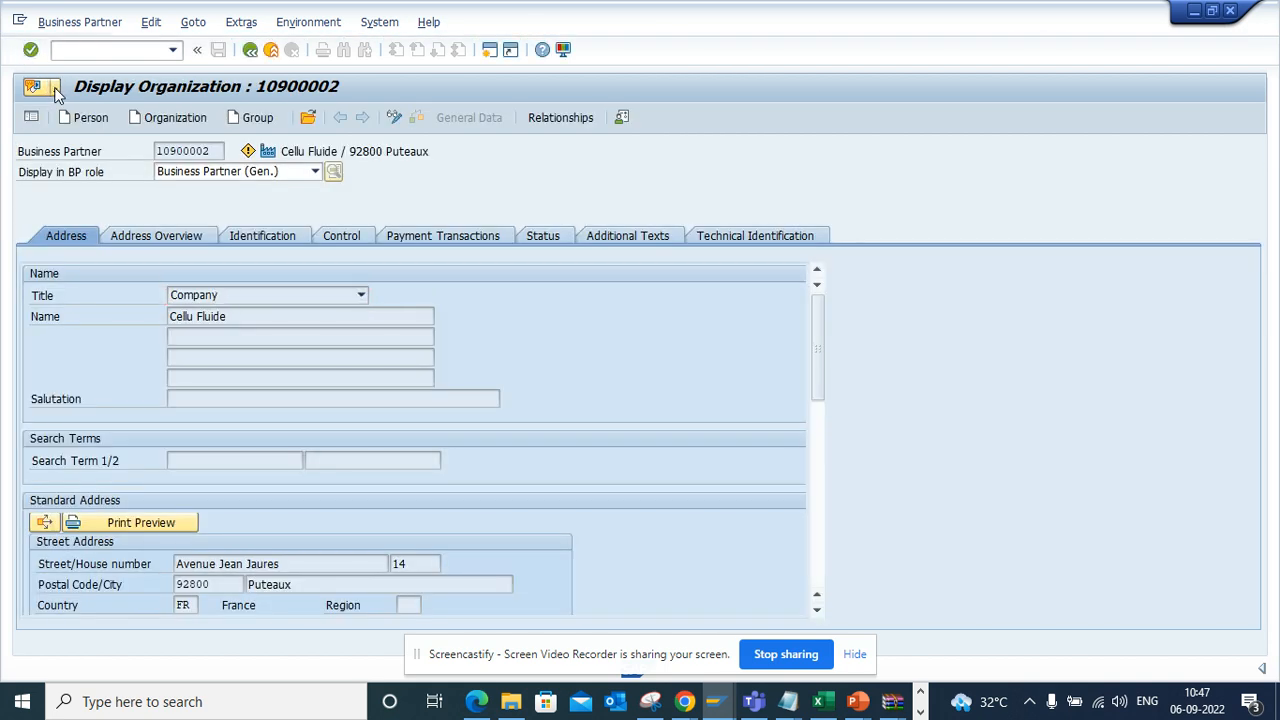
{"action": "left_click", "coordinate": [40, 88]}
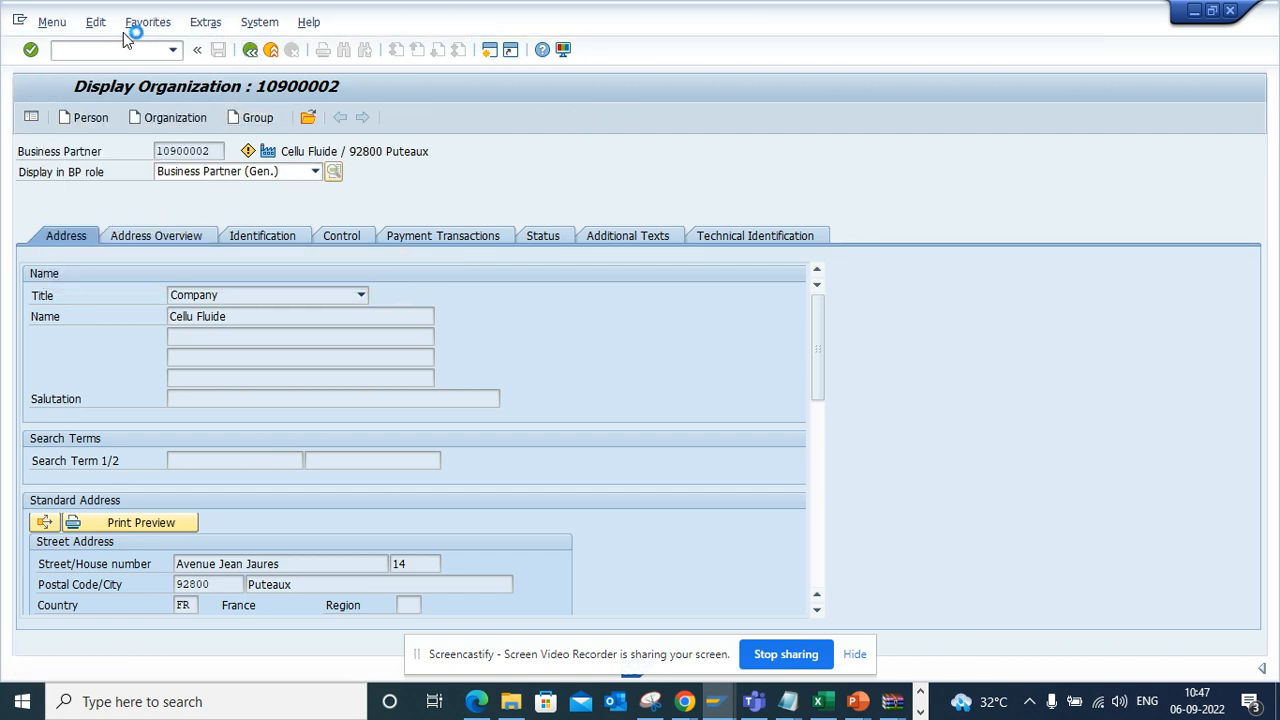
Show the My Objects list from the System menu and reopen partner 10900002 Cellu Fluide from it.
{"action": "left_click", "coordinate": [260, 22]}
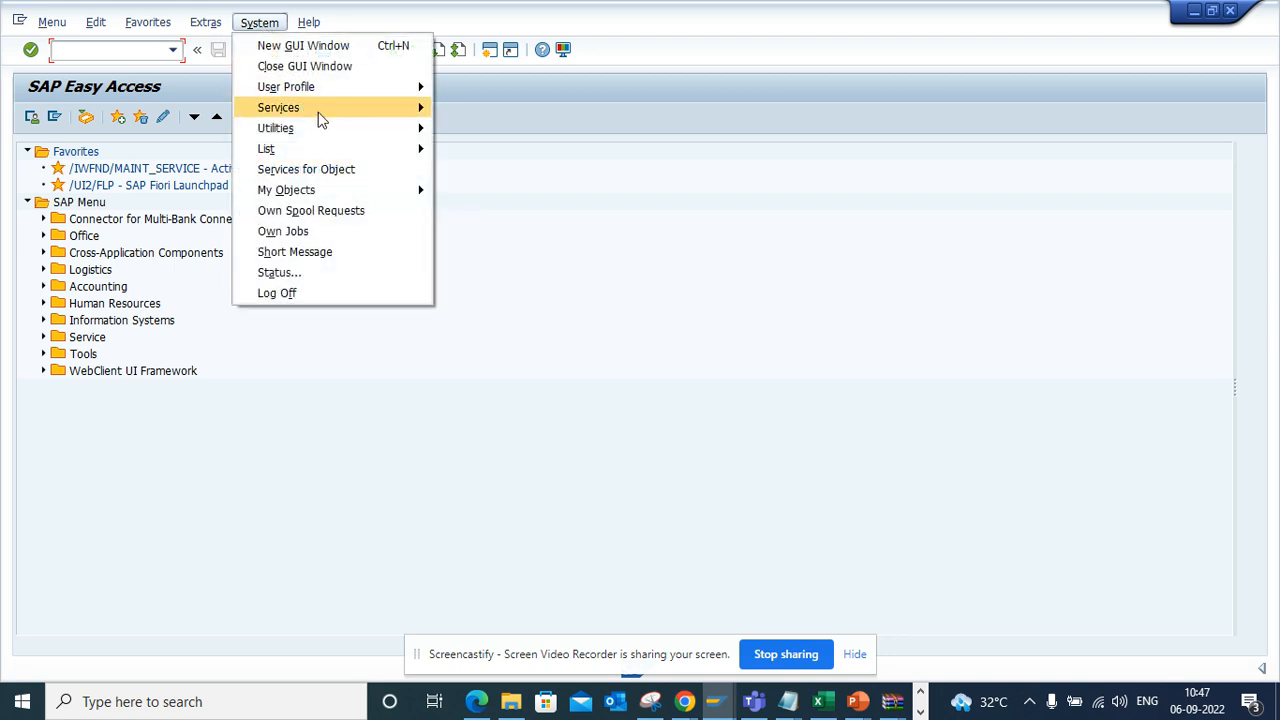
{"action": "mouse_move", "coordinate": [286, 86]}
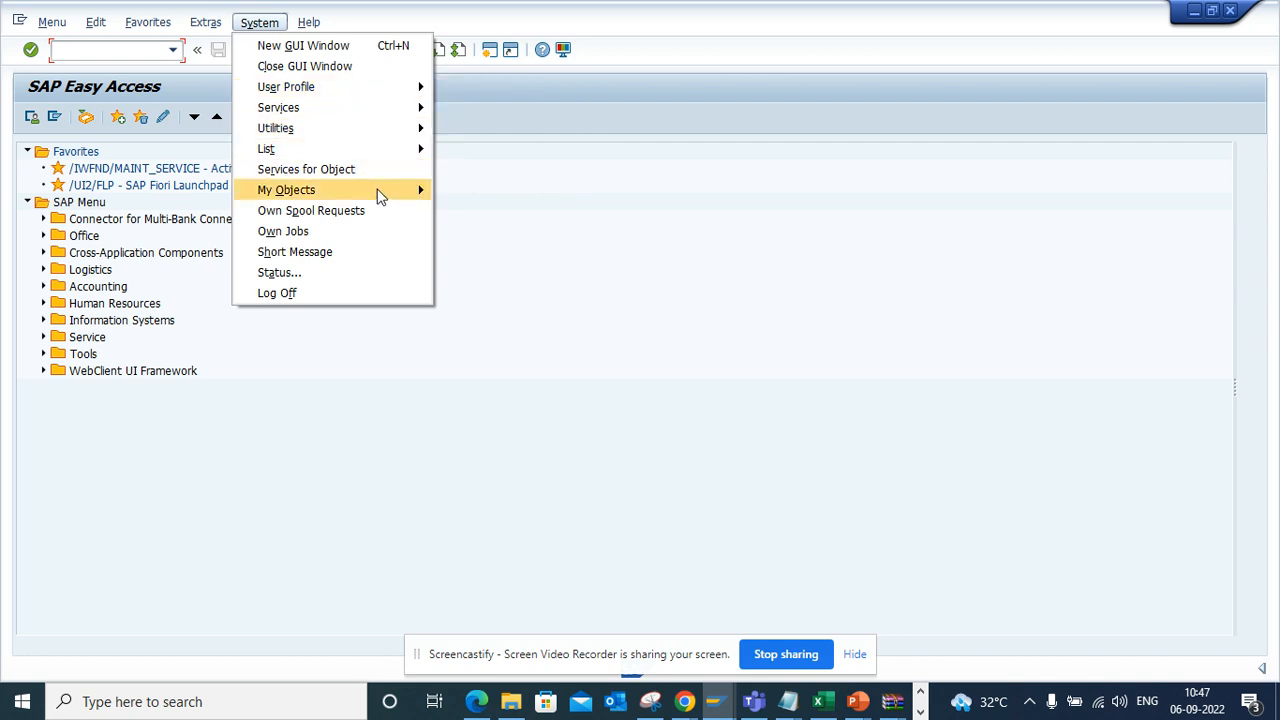
{"action": "left_click", "coordinate": [344, 356]}
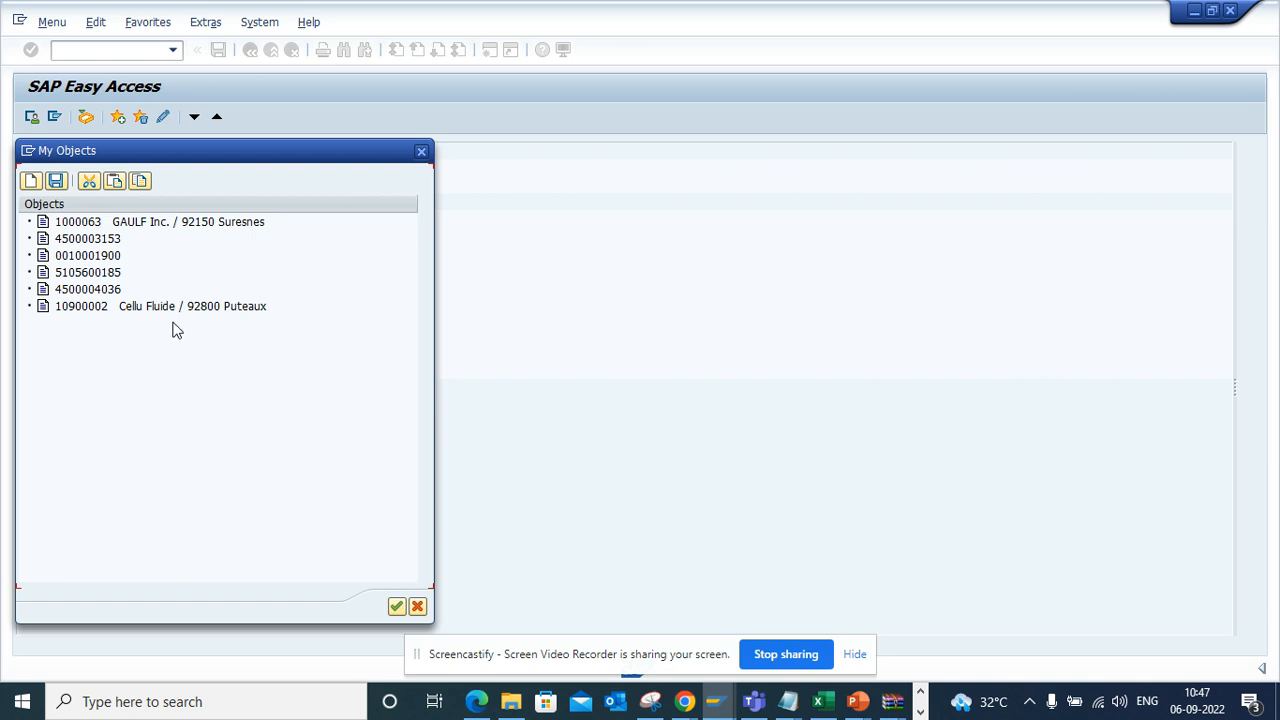
{"action": "mouse_move", "coordinate": [164, 310]}
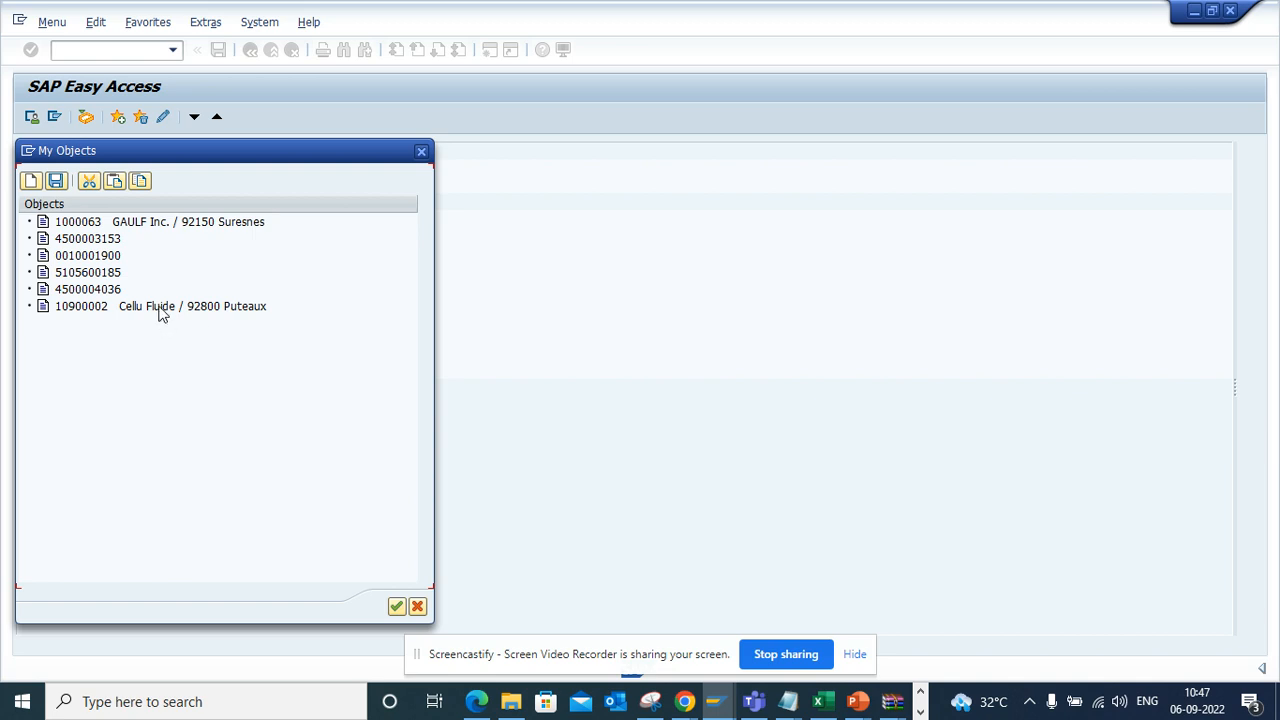
{"action": "left_click", "coordinate": [160, 306]}
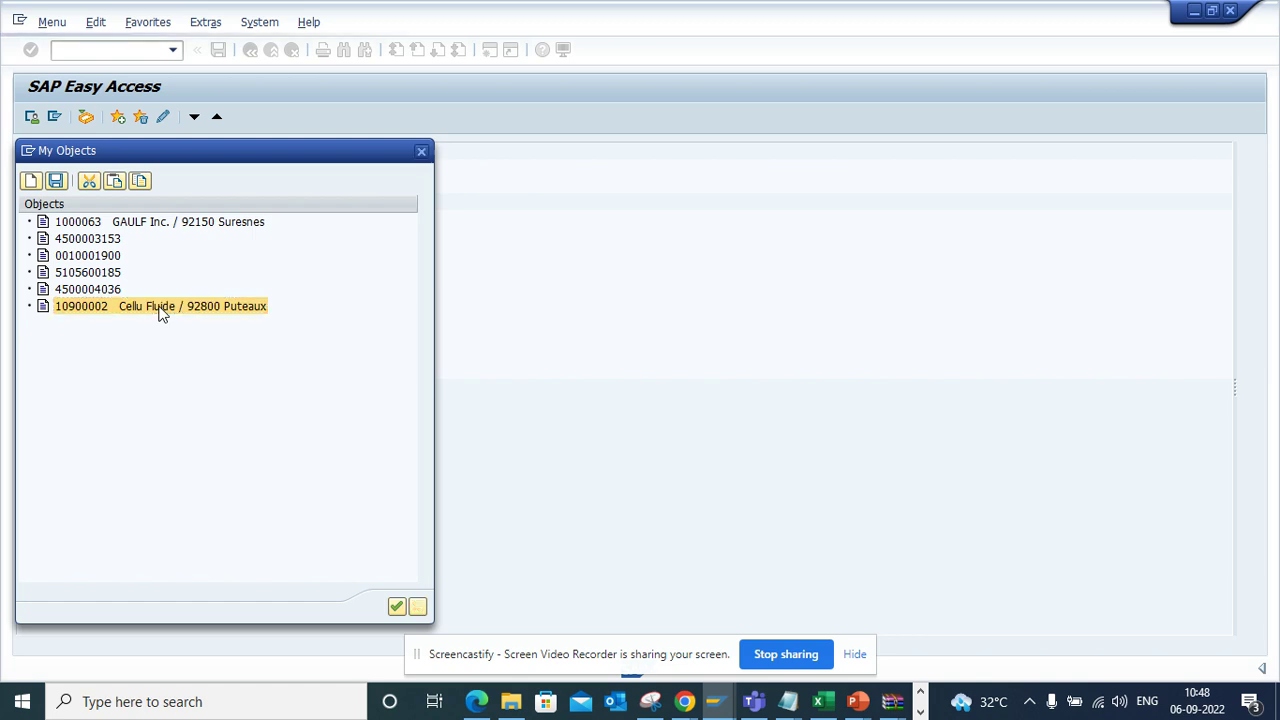
{"action": "double_click", "coordinate": [160, 306]}
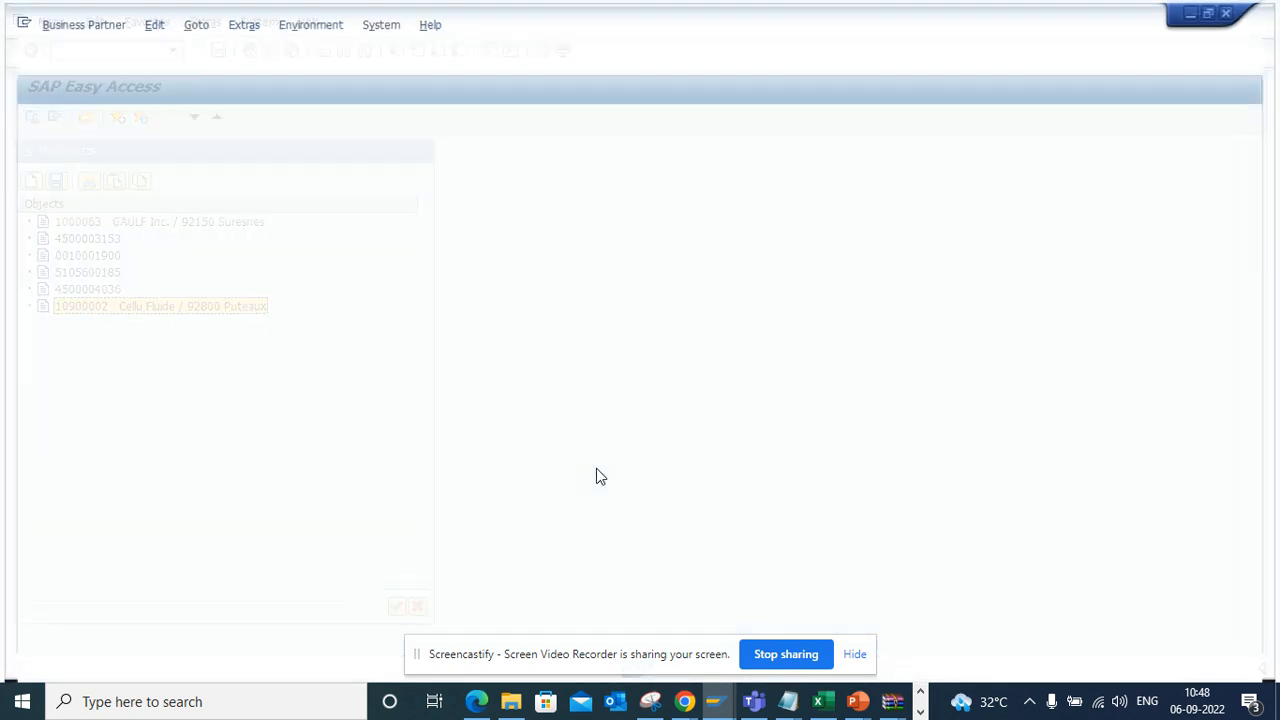